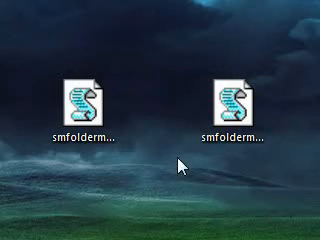
pyautogui.moveTo(108, 175)
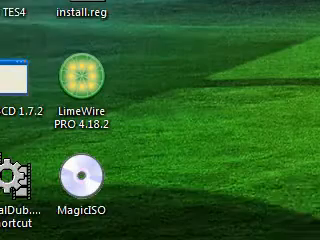
# Step: Open the Downloads folder in Windows Explorer to add it to the Start Menu
pyautogui.click(15, 235)
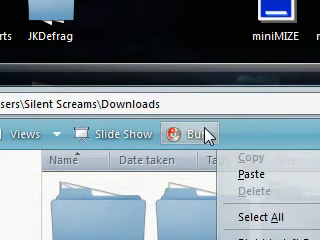
pyautogui.moveTo(221, 135)
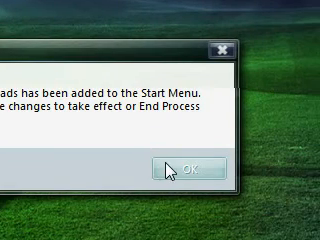
# Step: Click OK on the Windows Script Host message confirming Downloads was added
pyautogui.click(191, 166)
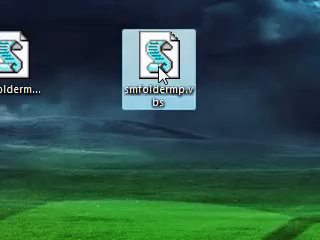